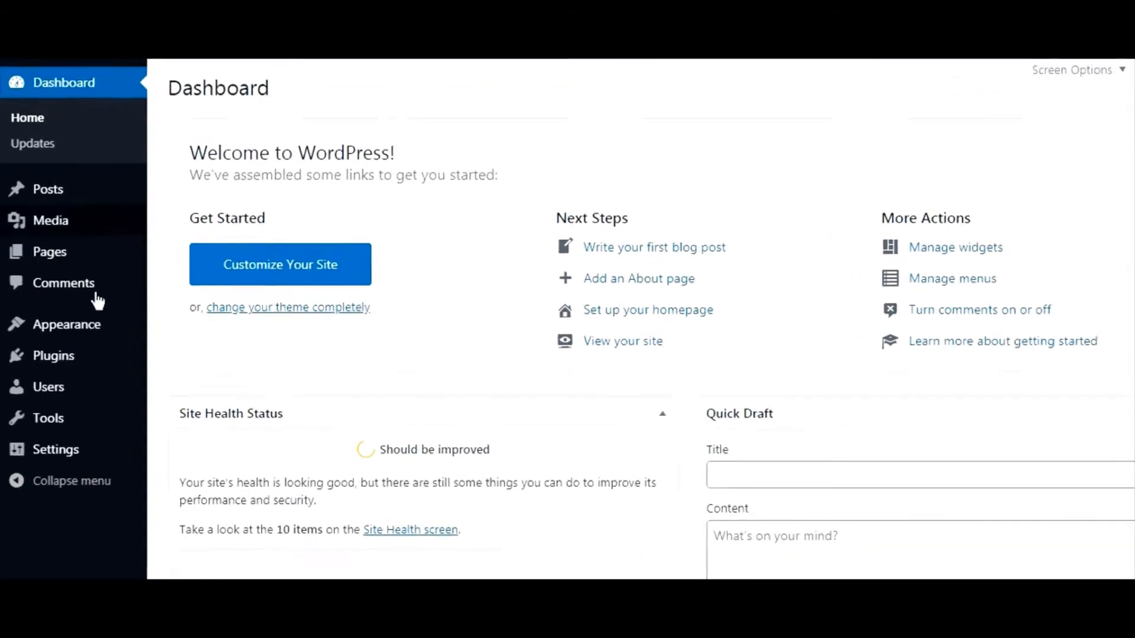
Navigate from the dashboard to the Add Plugins page showing featured plugins
{"action": "left_click", "coordinate": [53, 356]}
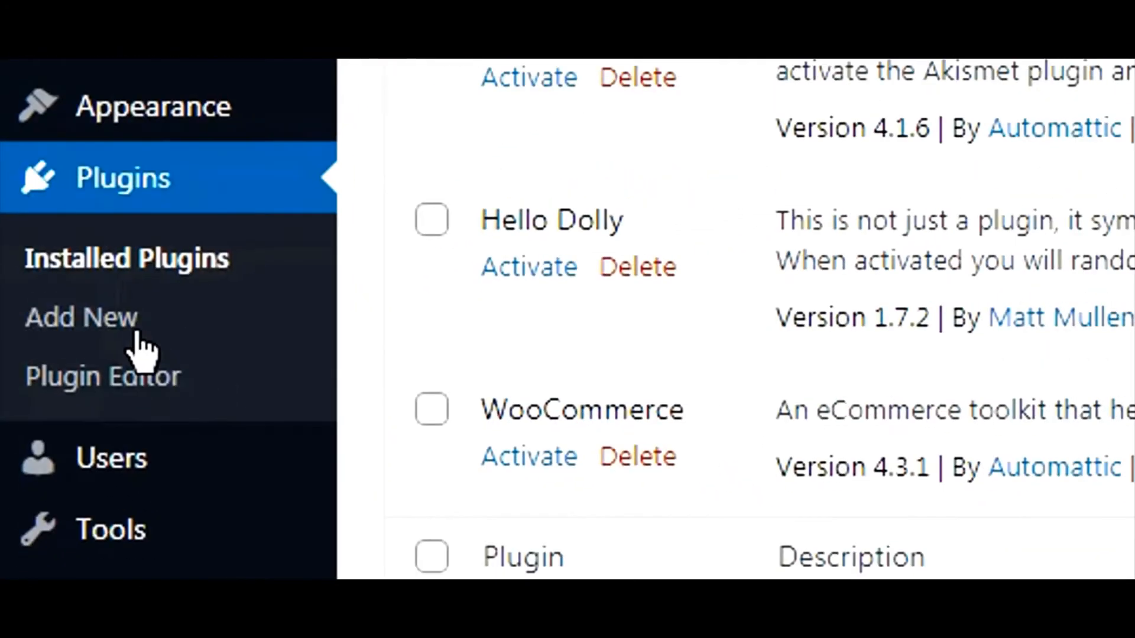
{"action": "left_click", "coordinate": [81, 317]}
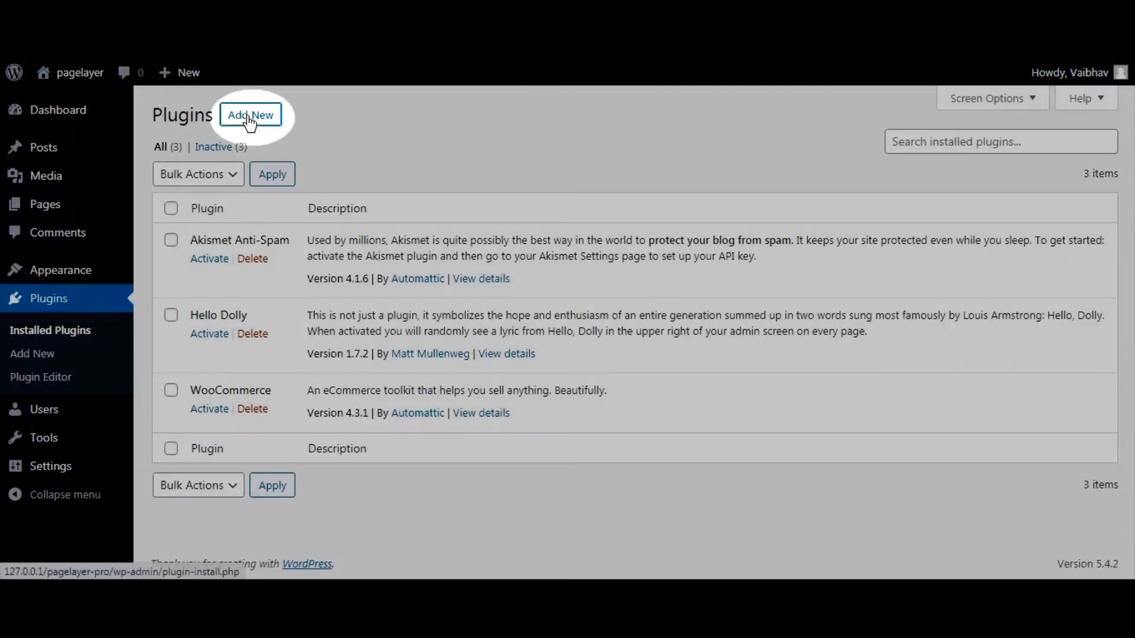
{"action": "left_click", "coordinate": [249, 115]}
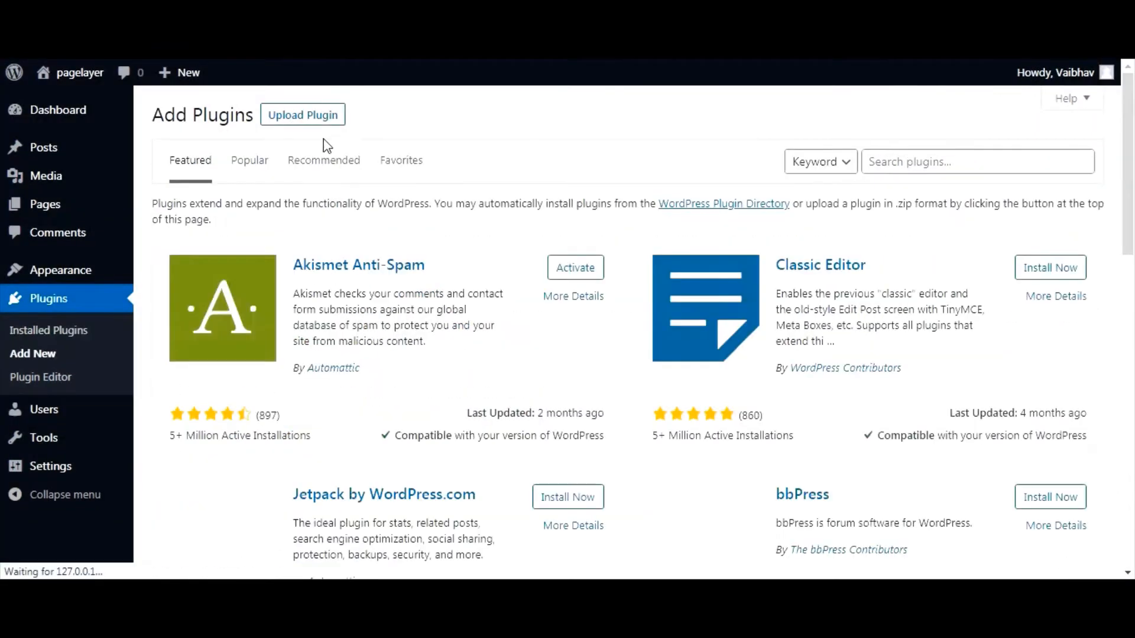
Search the plugin directory for 'Pagelayer' and install the PageLayer page builder
{"action": "left_click", "coordinate": [978, 162]}
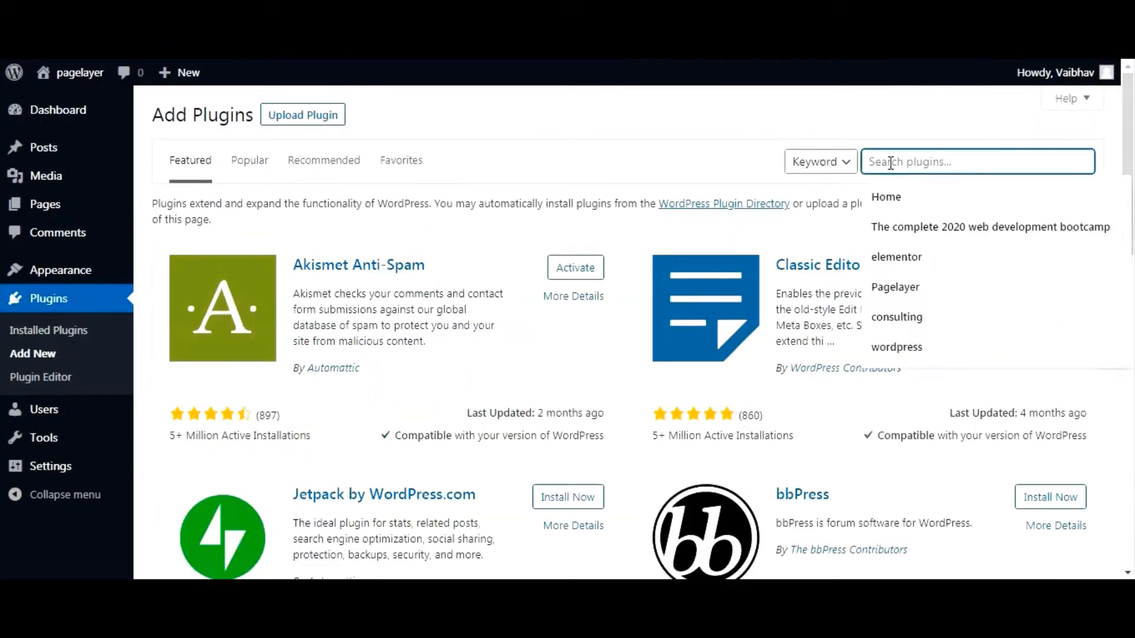
{"action": "type", "text": "Pagelayer"}
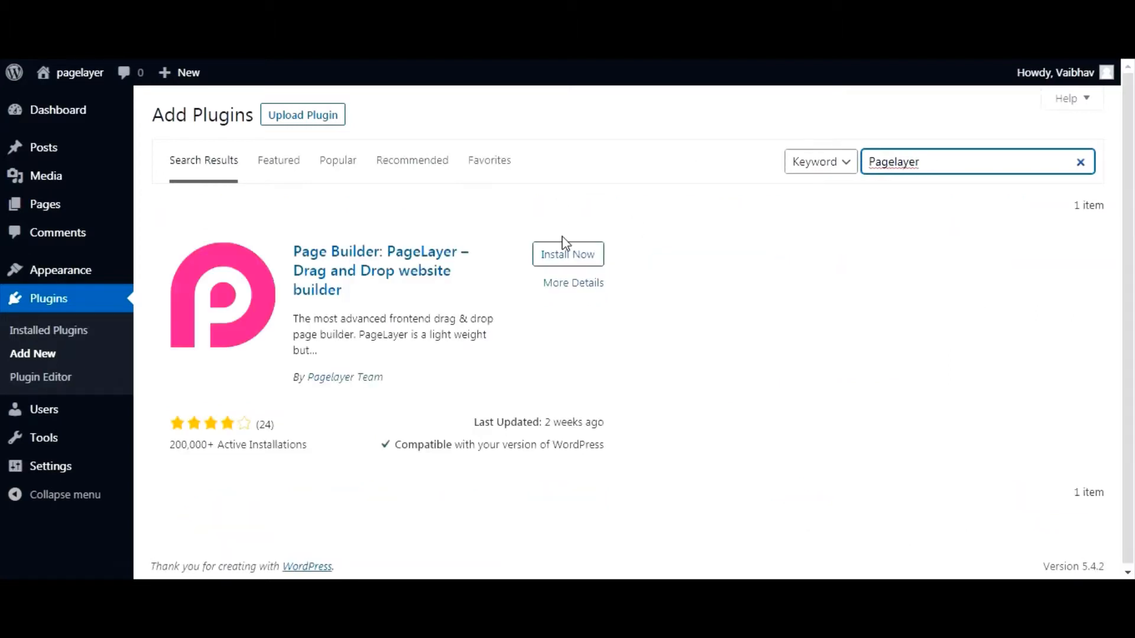
{"action": "left_click", "coordinate": [567, 255]}
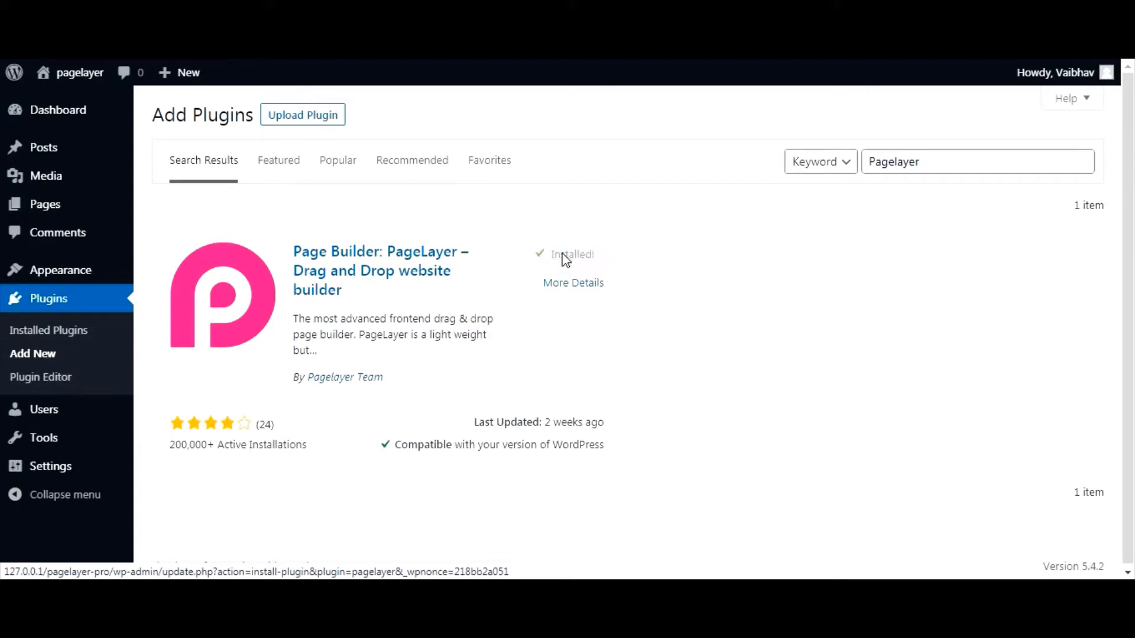
Activate the newly installed PageLayer plugin from its result card
{"action": "left_click", "coordinate": [573, 255]}
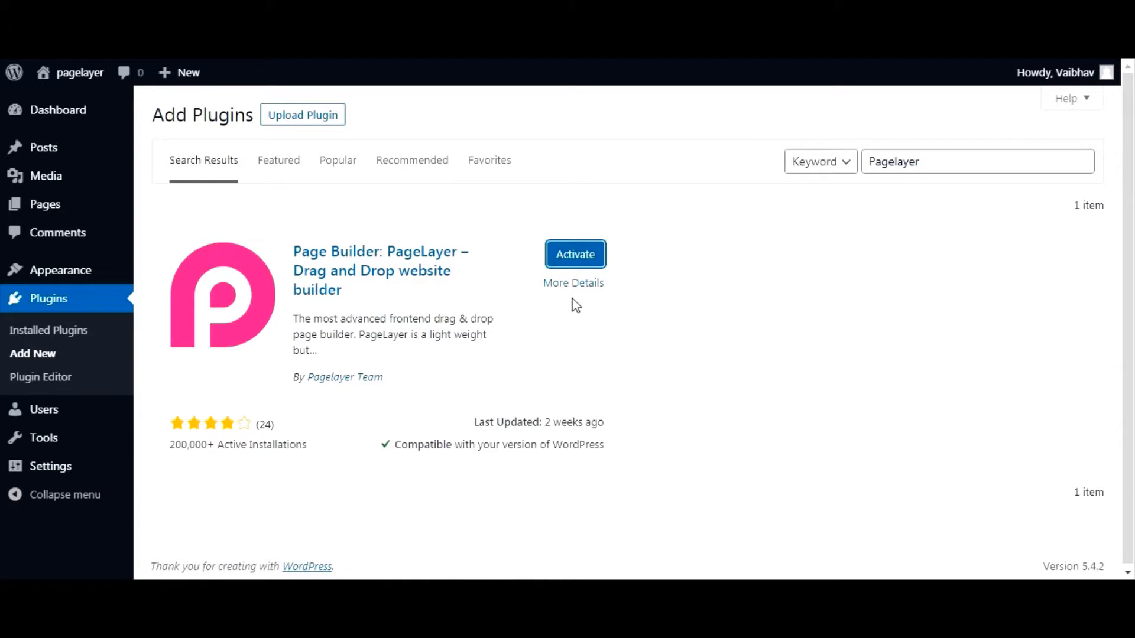
{"action": "left_click", "coordinate": [575, 255]}
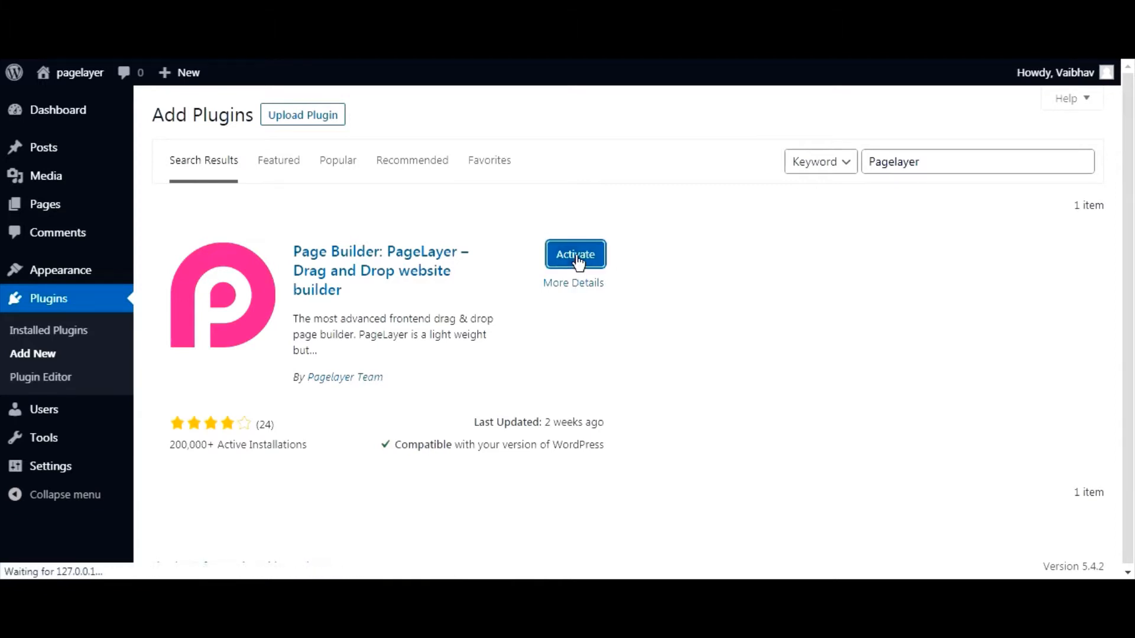
{"action": "left_click", "coordinate": [574, 255]}
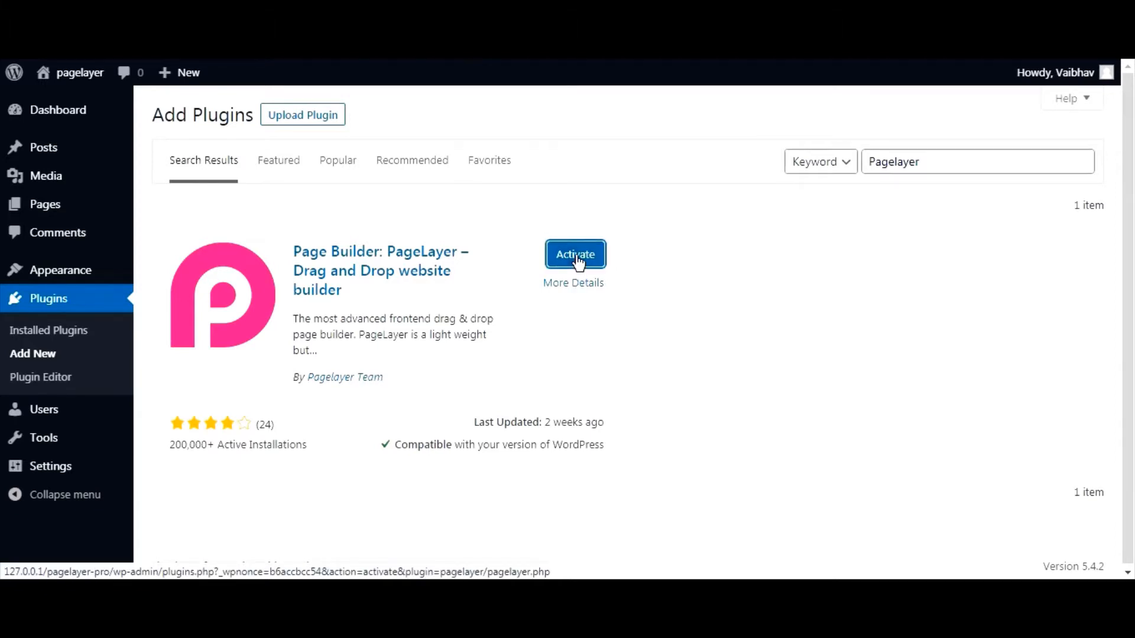
{"action": "left_click", "coordinate": [574, 254]}
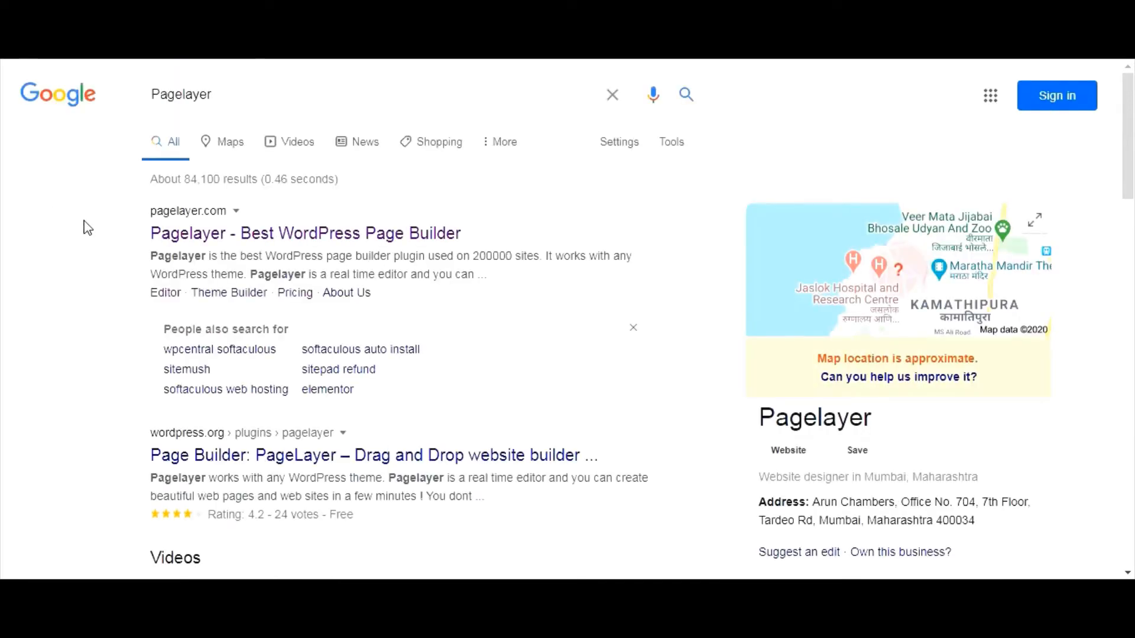
Reach the official pagelayer.com site from a Google search for Pagelayer
{"action": "left_click", "coordinate": [304, 233]}
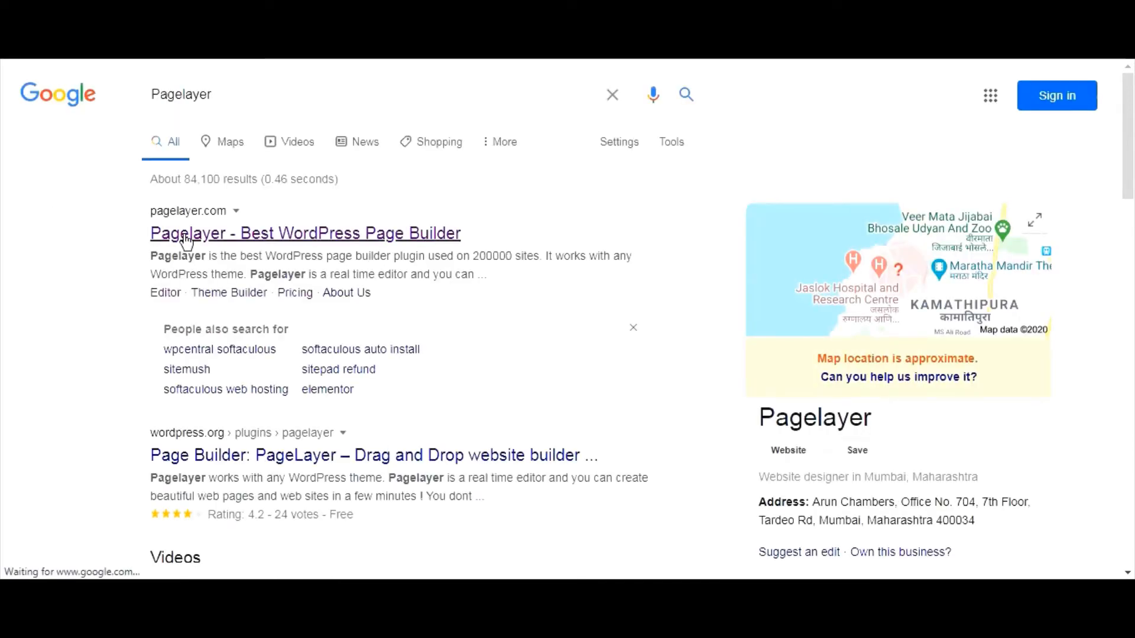
{"action": "left_click", "coordinate": [304, 233]}
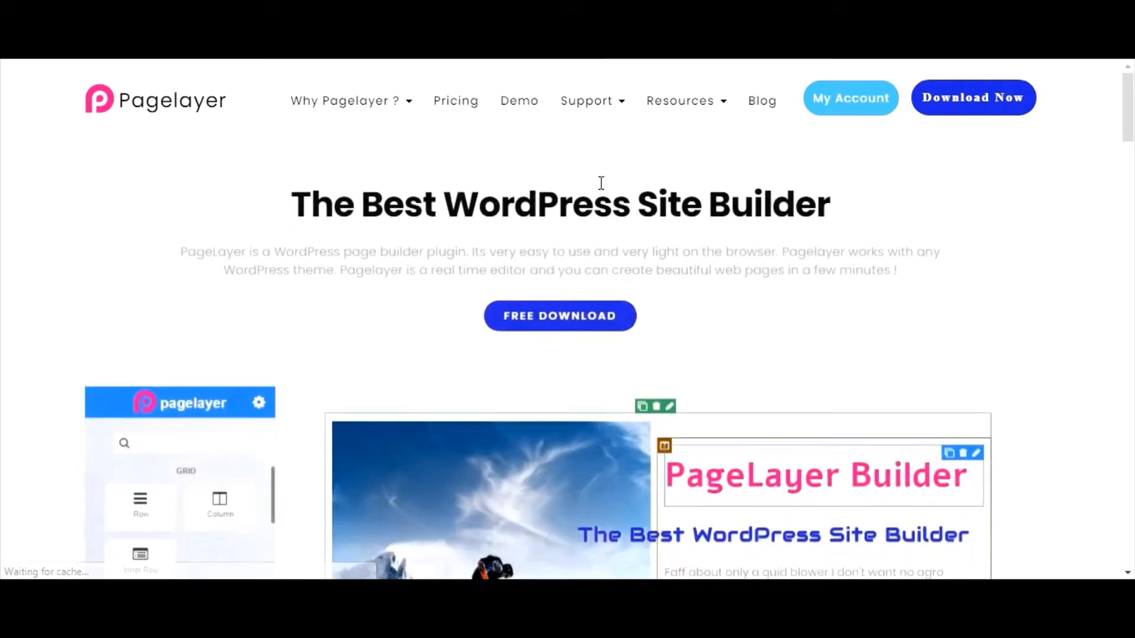
{"action": "left_click", "coordinate": [560, 315]}
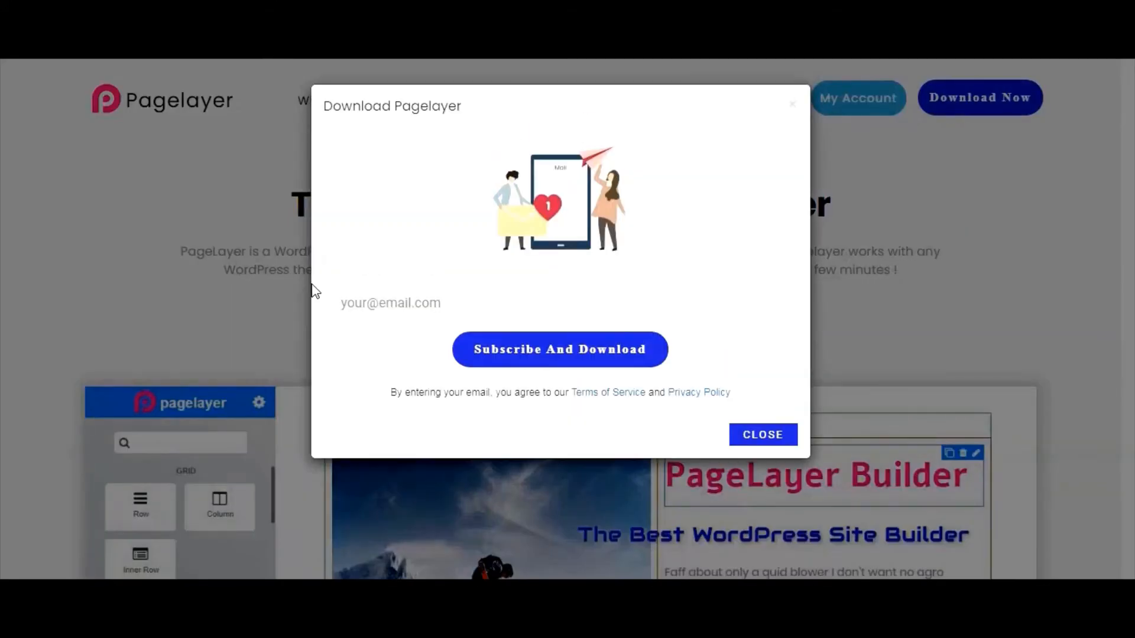
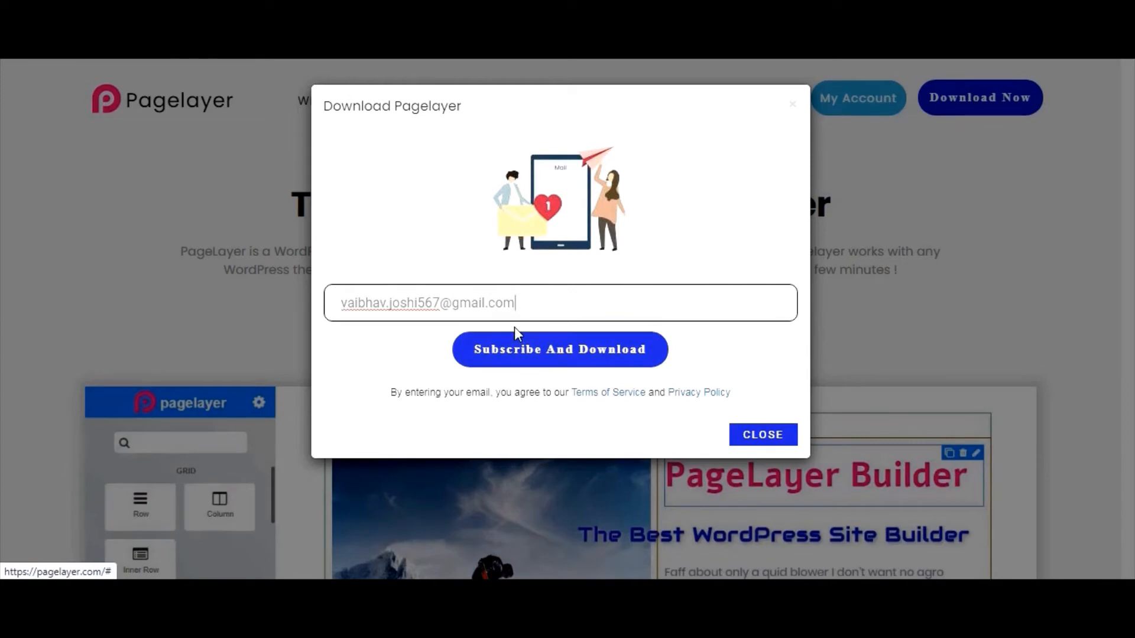
{"action": "left_click", "coordinate": [560, 350]}
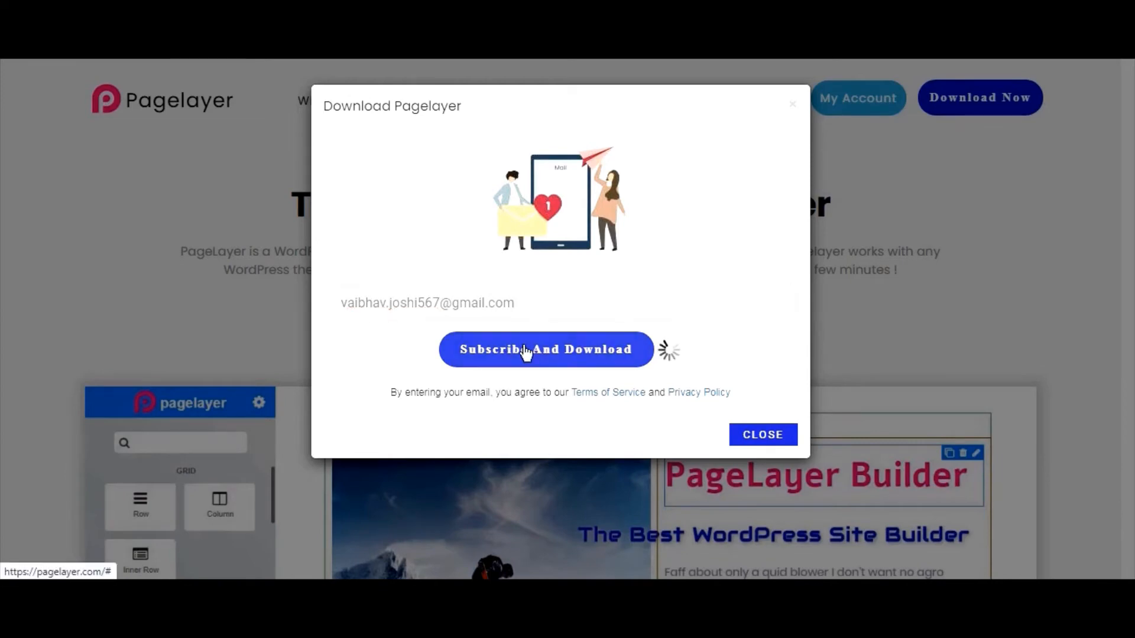
{"action": "left_click", "coordinate": [545, 350]}
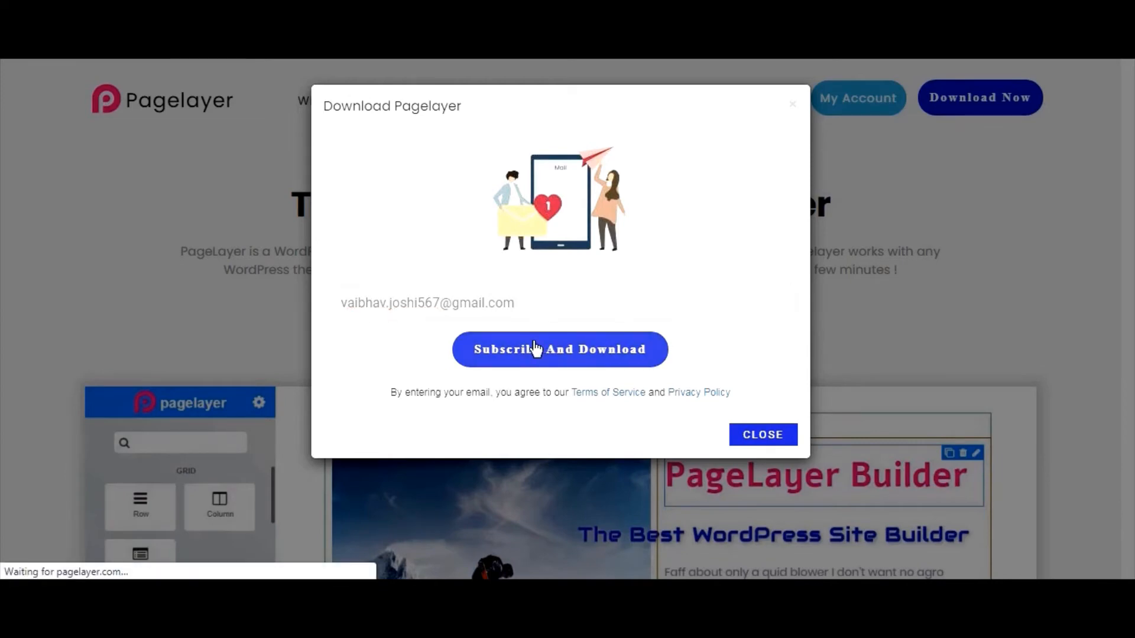
Save the downloaded pagelayer.zip file to disk
{"action": "left_click", "coordinate": [559, 349]}
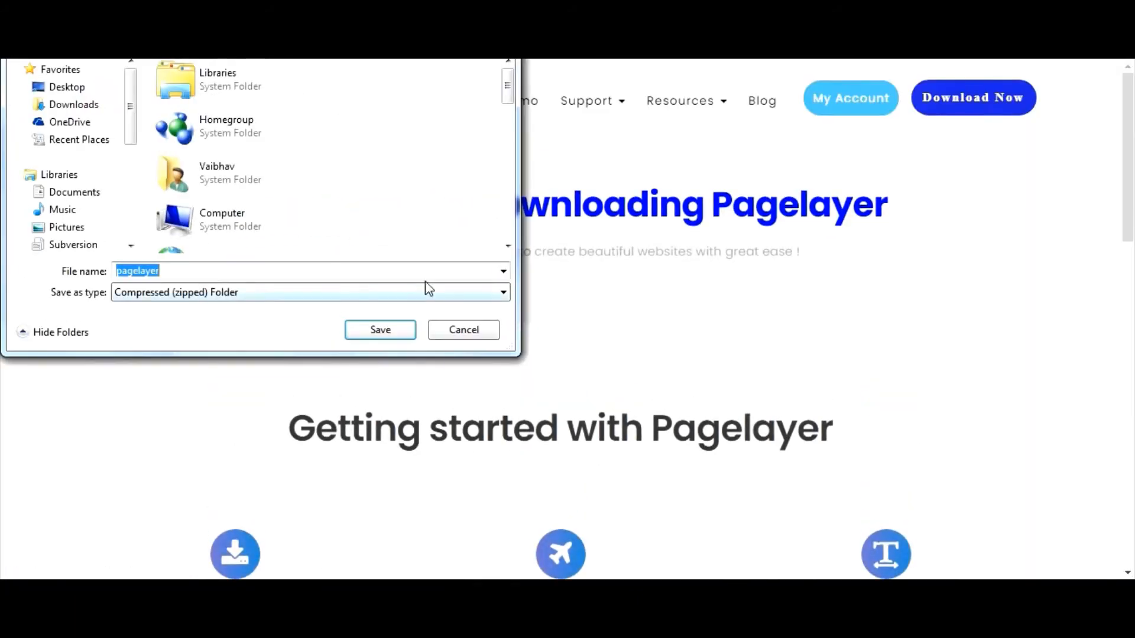
{"action": "left_click", "coordinate": [380, 330]}
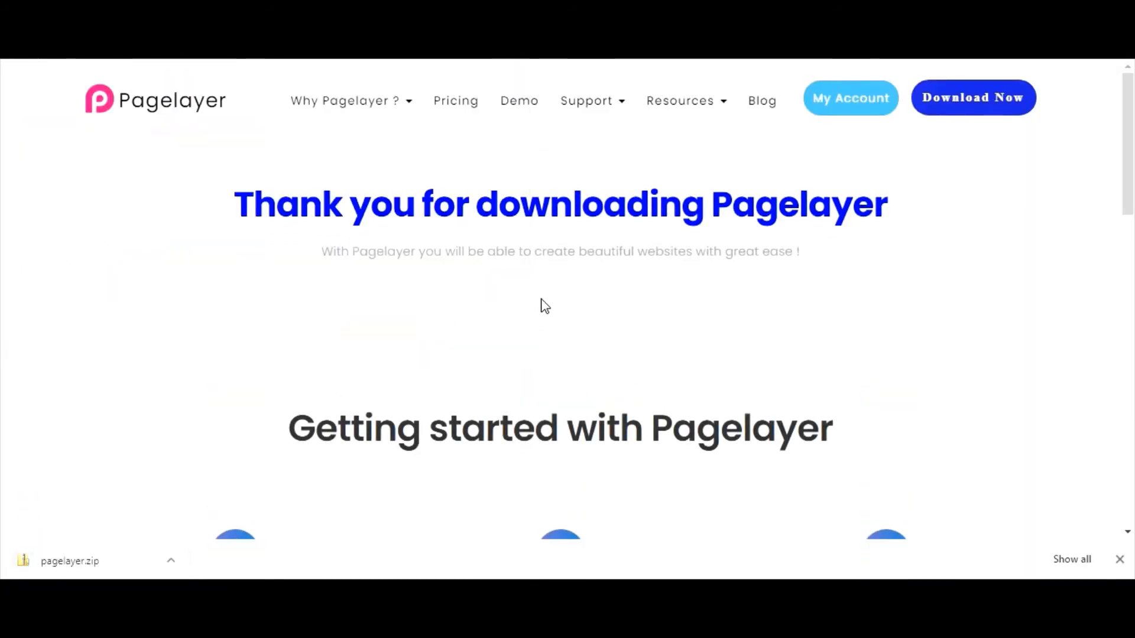
{"action": "mouse_move", "coordinate": [531, 311]}
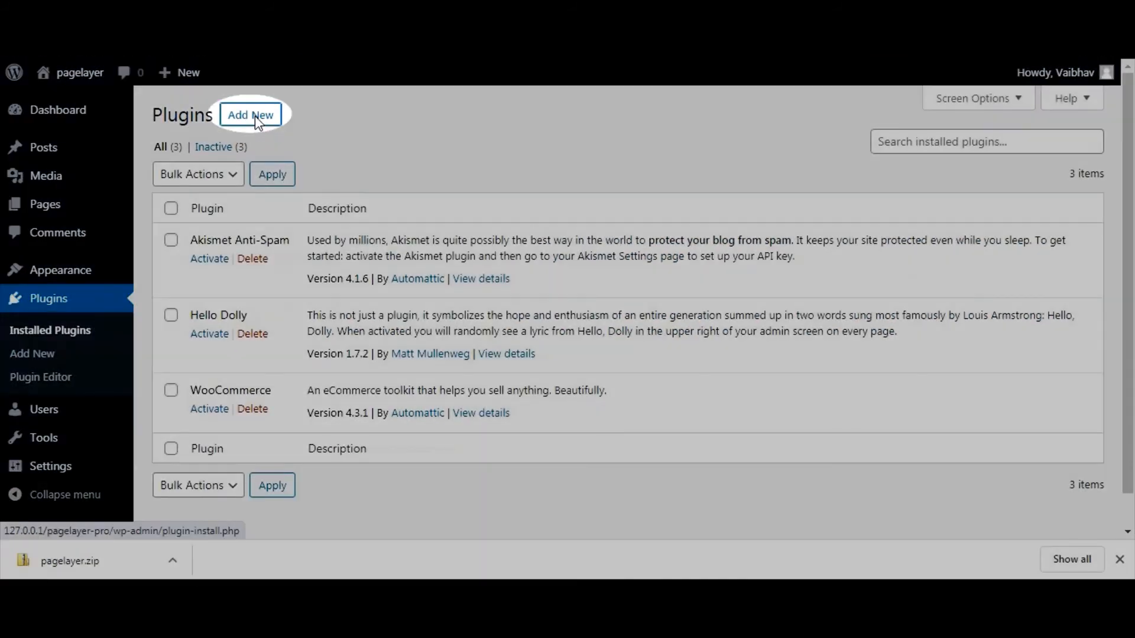
Return to WordPress's Add Plugins page and bring up the zip upload form
{"action": "left_click", "coordinate": [249, 115]}
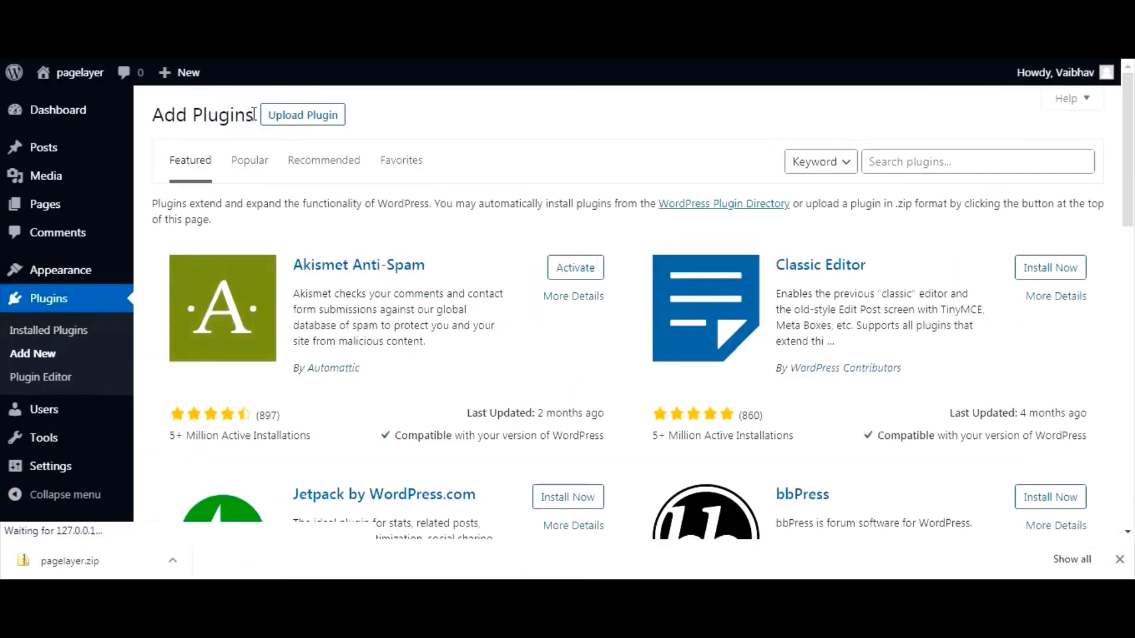
{"action": "left_click", "coordinate": [301, 115]}
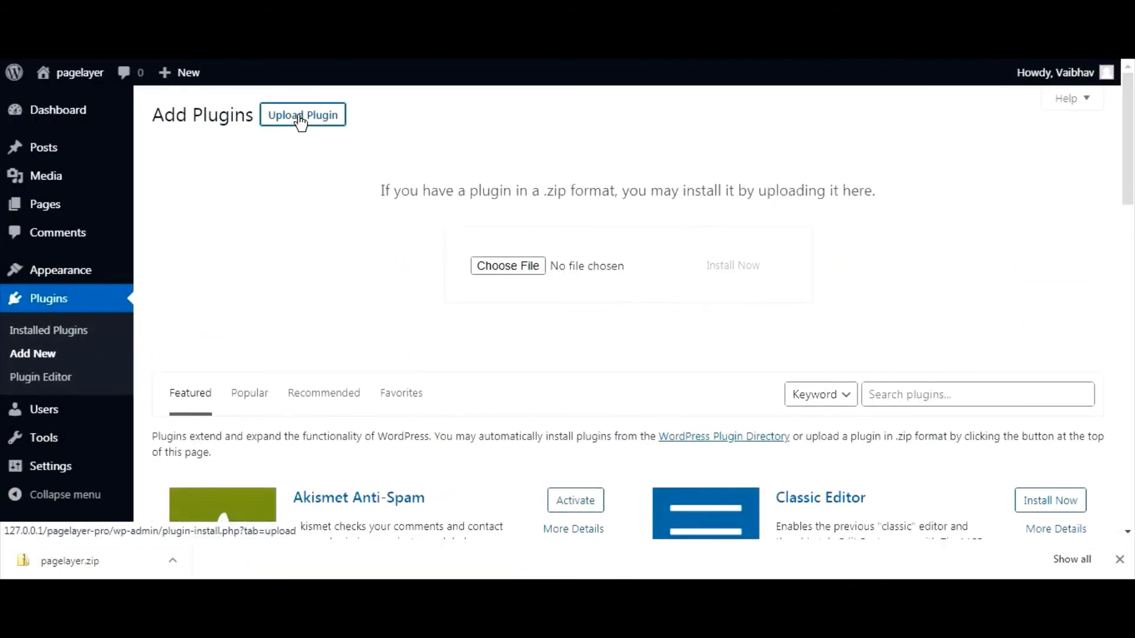
Upload pagelayer.zip from disk and install the plugin from it
{"action": "left_click", "coordinate": [508, 266]}
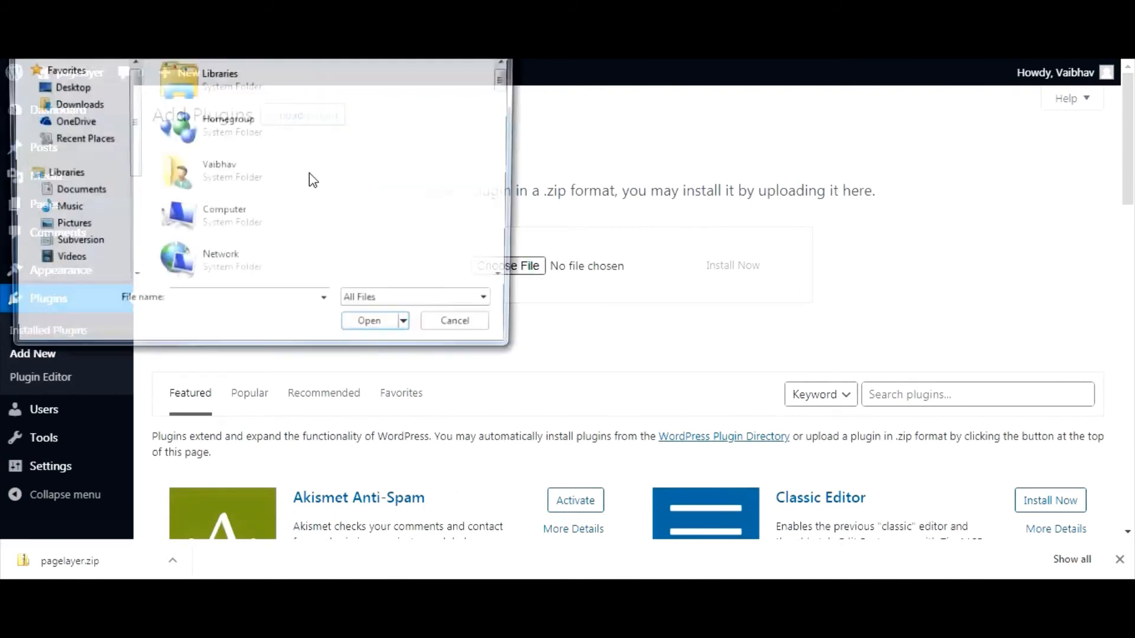
{"action": "left_click", "coordinate": [369, 321]}
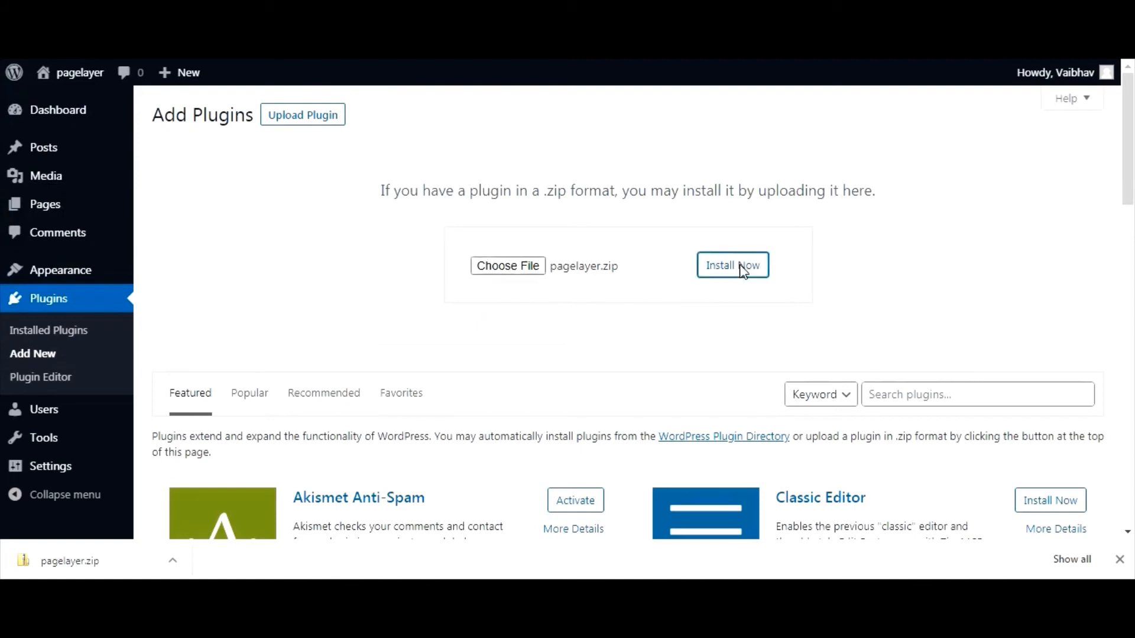
{"action": "left_click", "coordinate": [732, 265]}
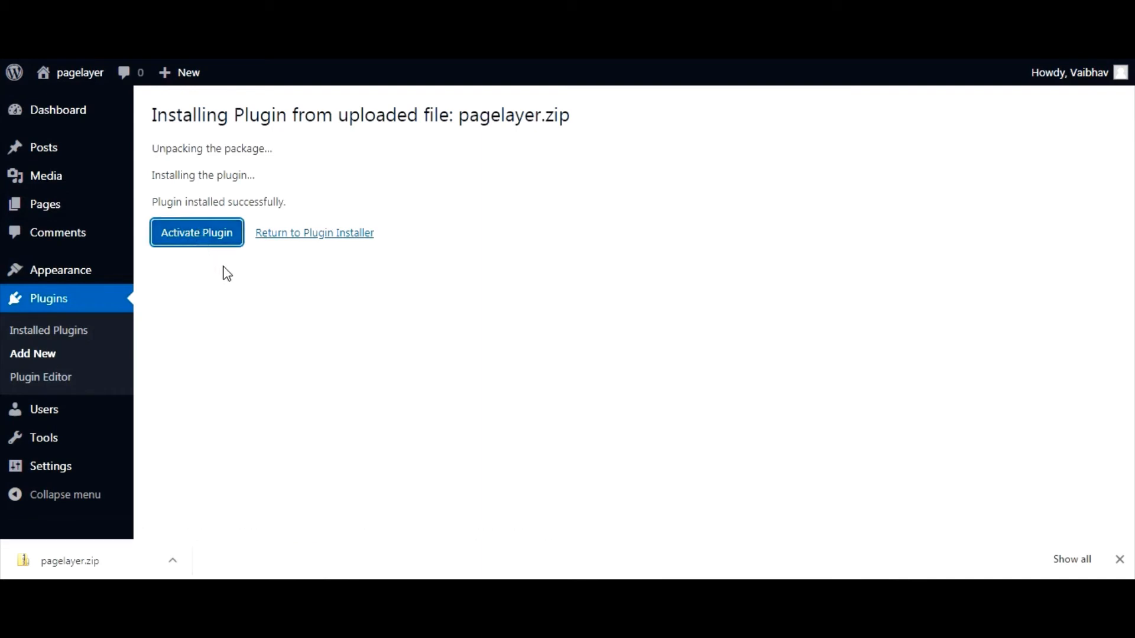
Activate Pagelayer from the install results, giving 4 plugins with 1 active
{"action": "left_click", "coordinate": [196, 233]}
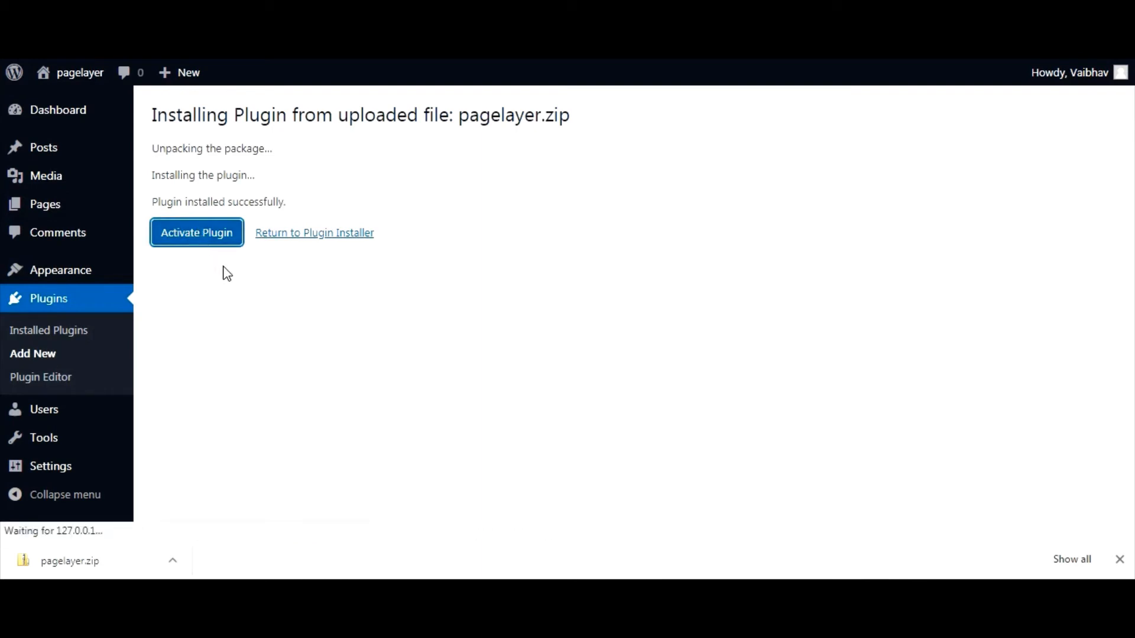
{"action": "left_click", "coordinate": [196, 233]}
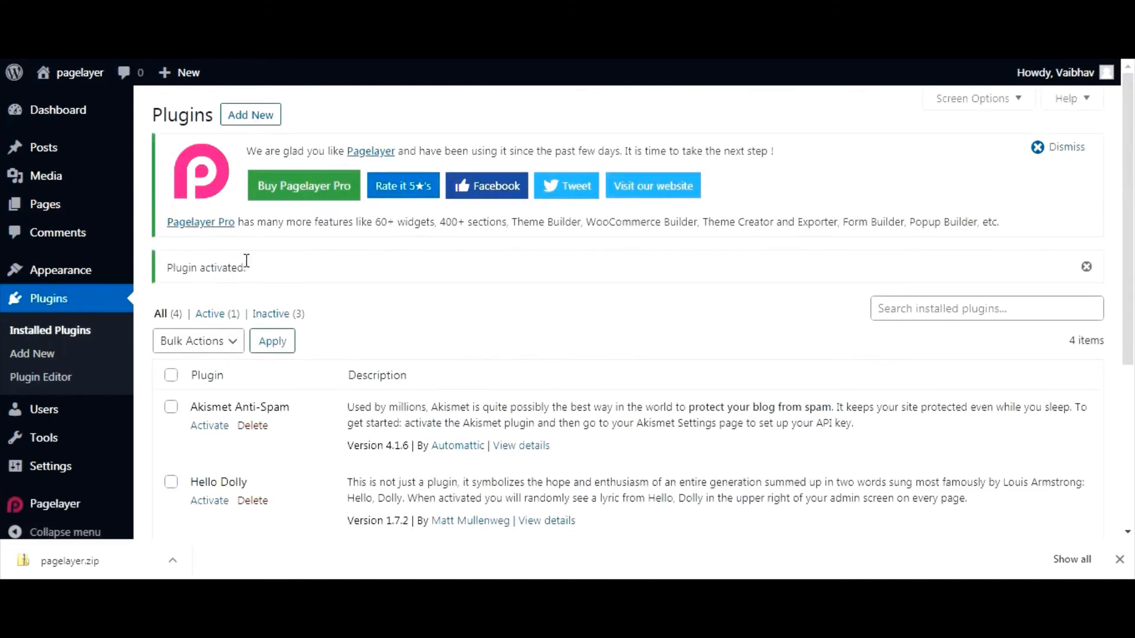